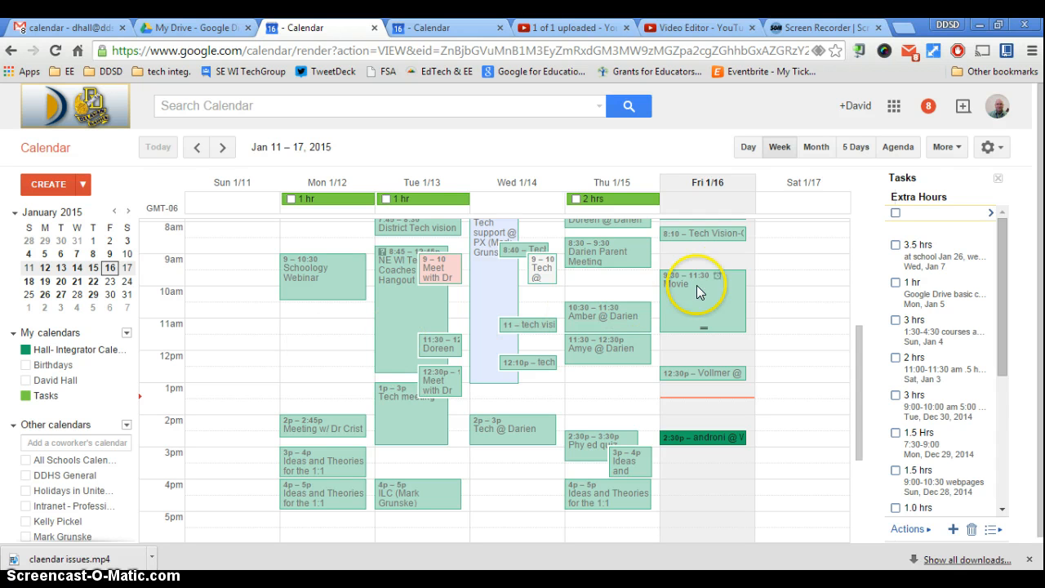
- Go to Google Calendar Settings from the gear menu
{"action": "left_click", "coordinate": [988, 147]}
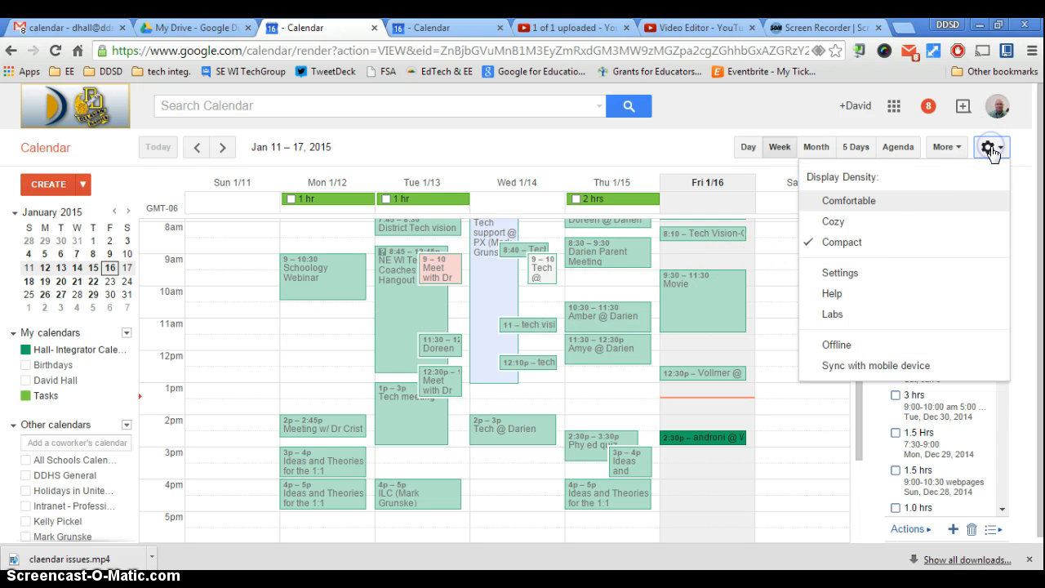
{"action": "mouse_move", "coordinate": [865, 278]}
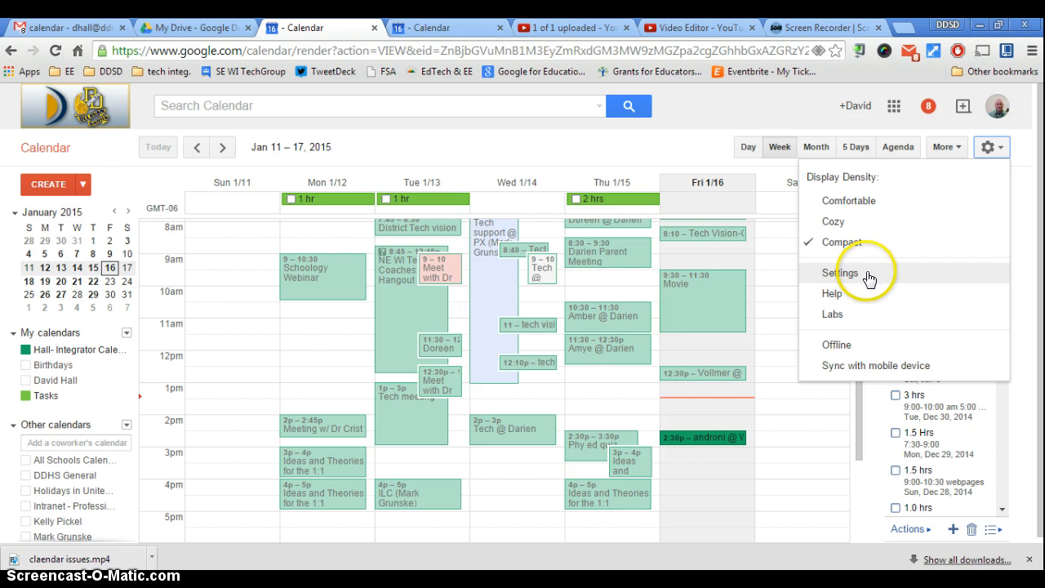
{"action": "left_click", "coordinate": [833, 272]}
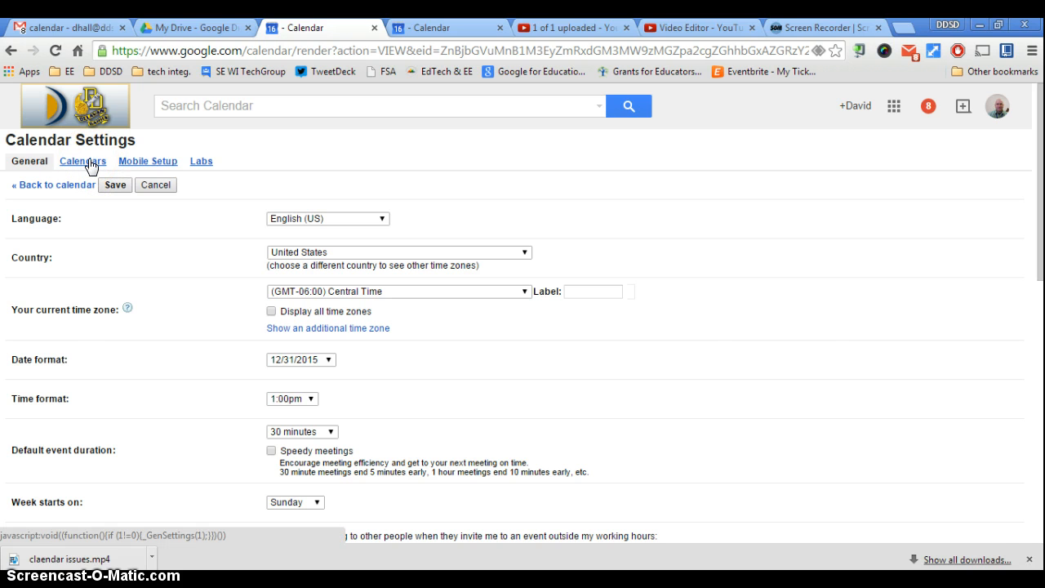
- Show notification settings for the Hall- Integrator Calendar from the Calendars list
{"action": "left_click", "coordinate": [82, 162]}
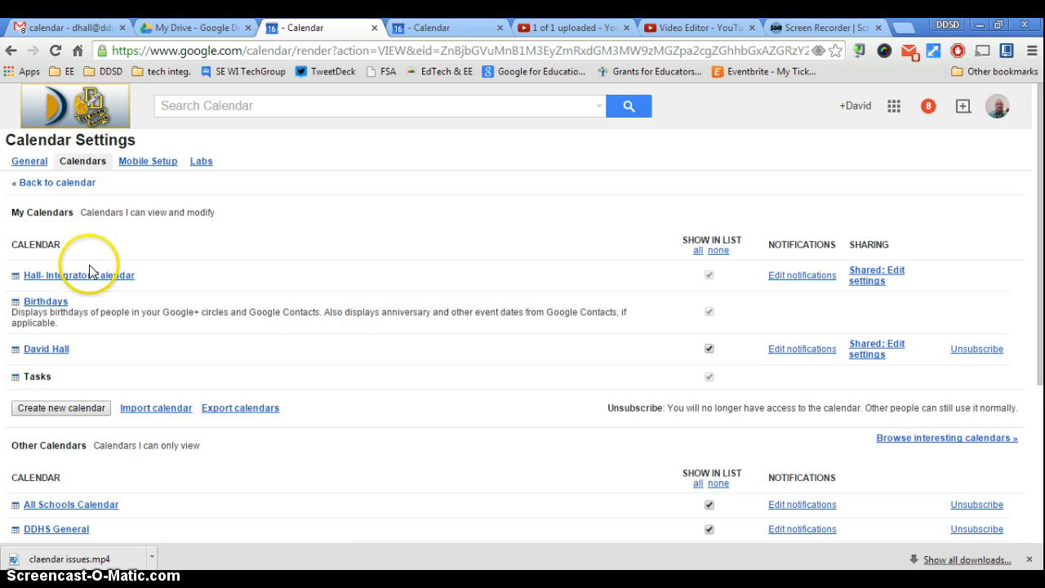
{"action": "mouse_move", "coordinate": [791, 285]}
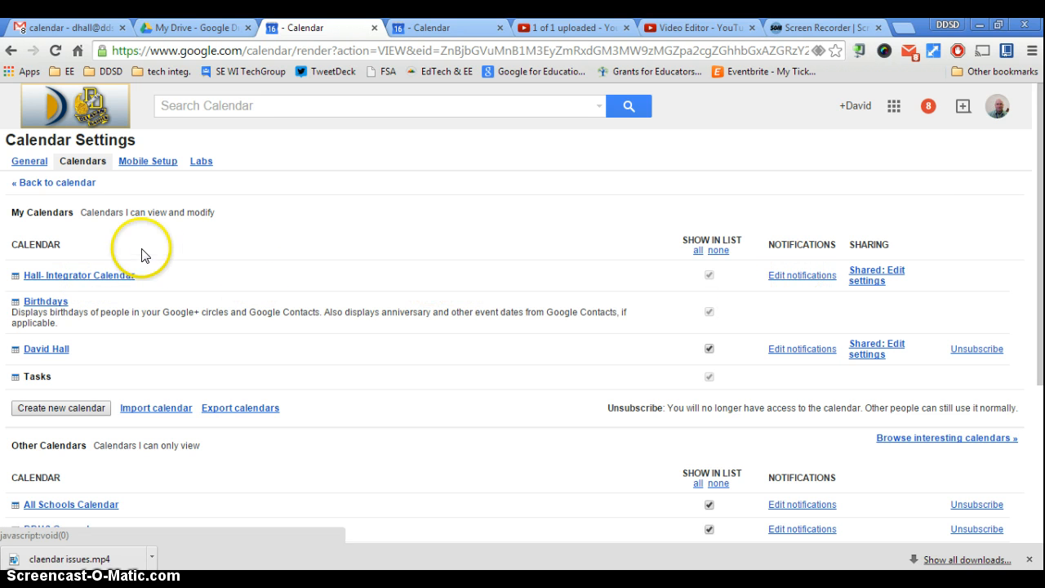
{"action": "left_click", "coordinate": [793, 274]}
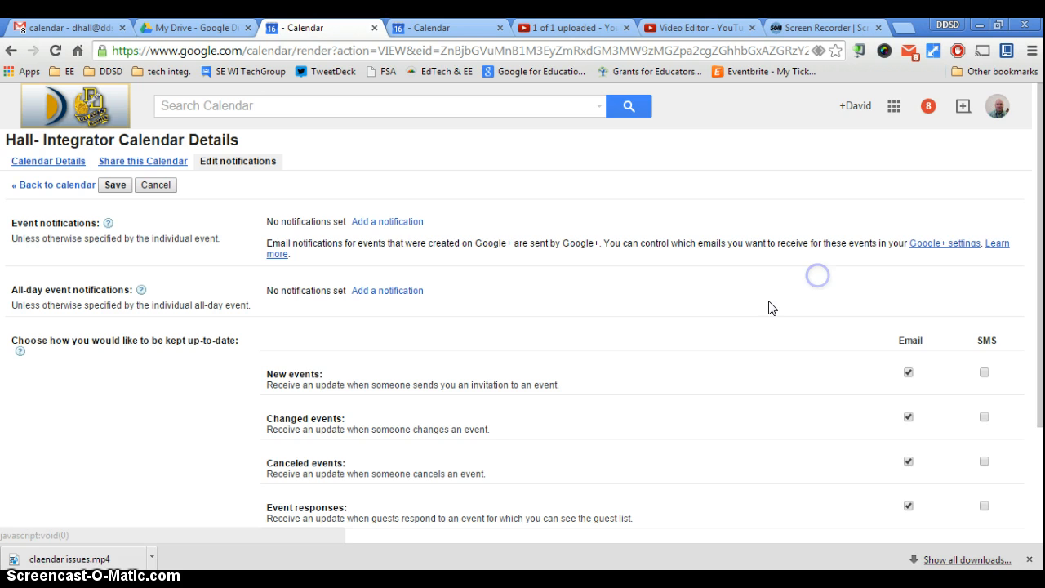
- Save email updates for new, changed, canceled events and event responses
{"action": "scroll", "scroll_direction": "down", "scroll_amount": 3}
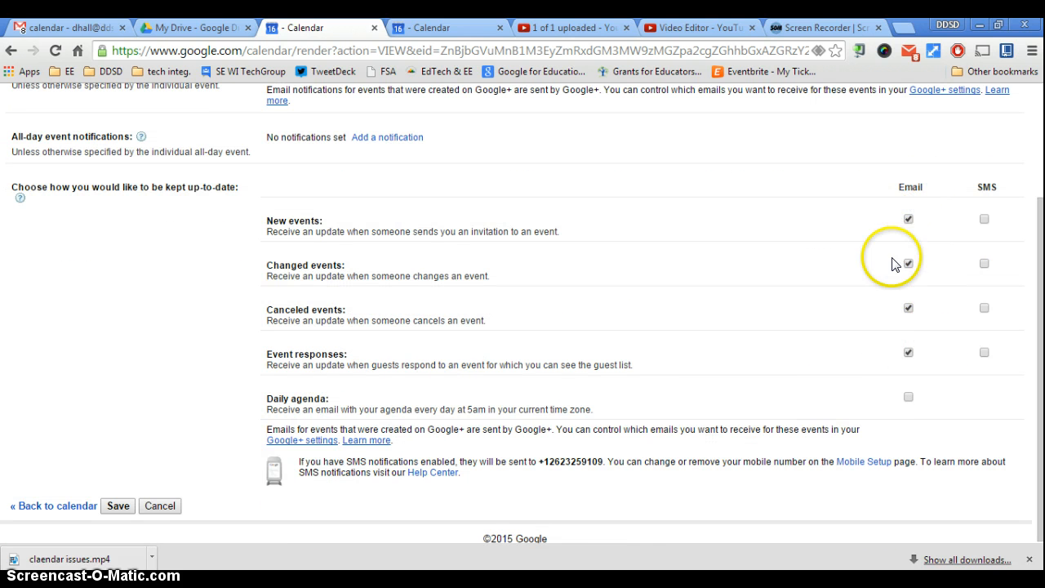
{"action": "mouse_move", "coordinate": [890, 227]}
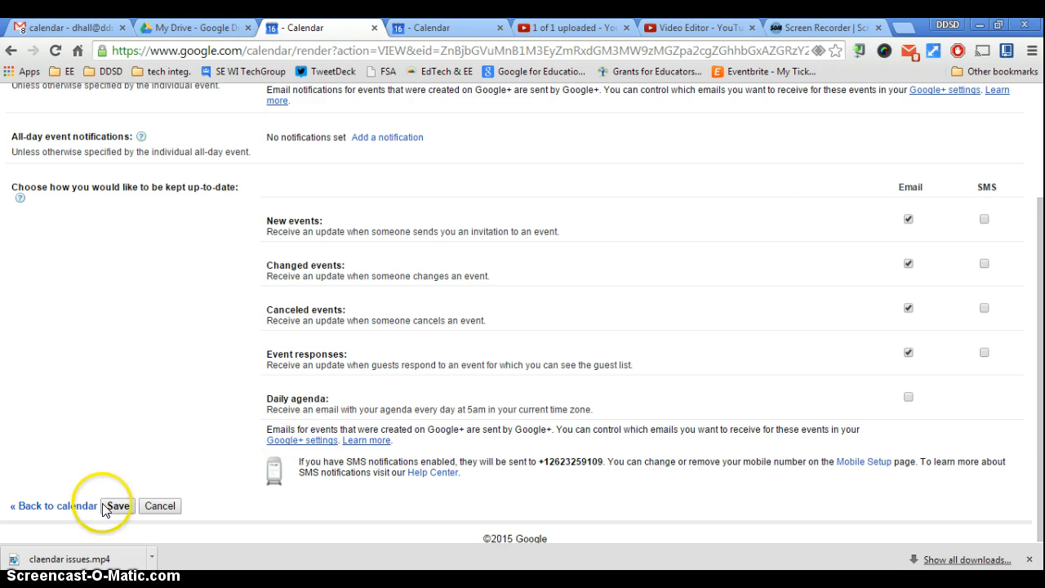
{"action": "left_click", "coordinate": [117, 507]}
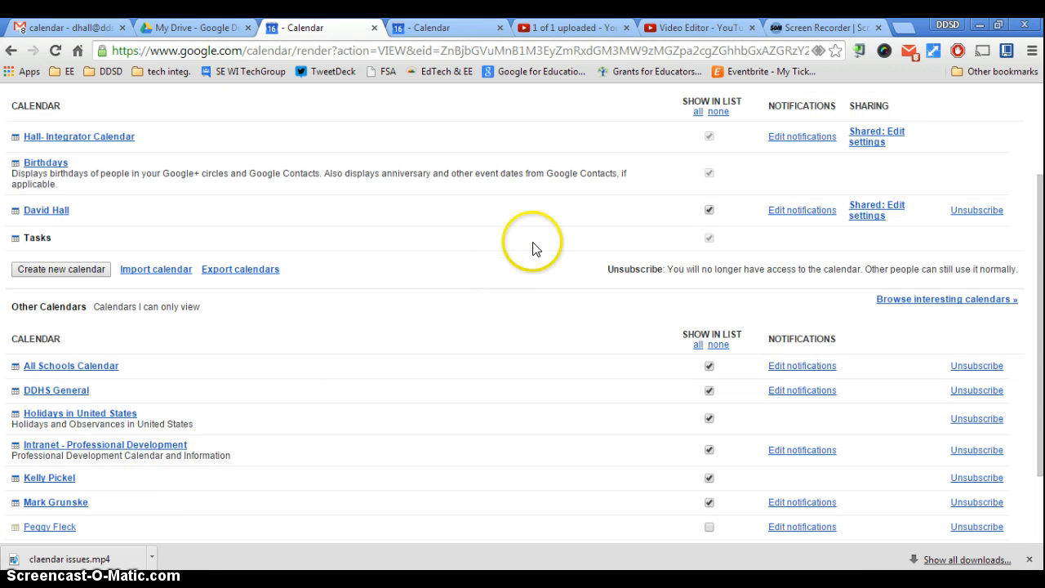